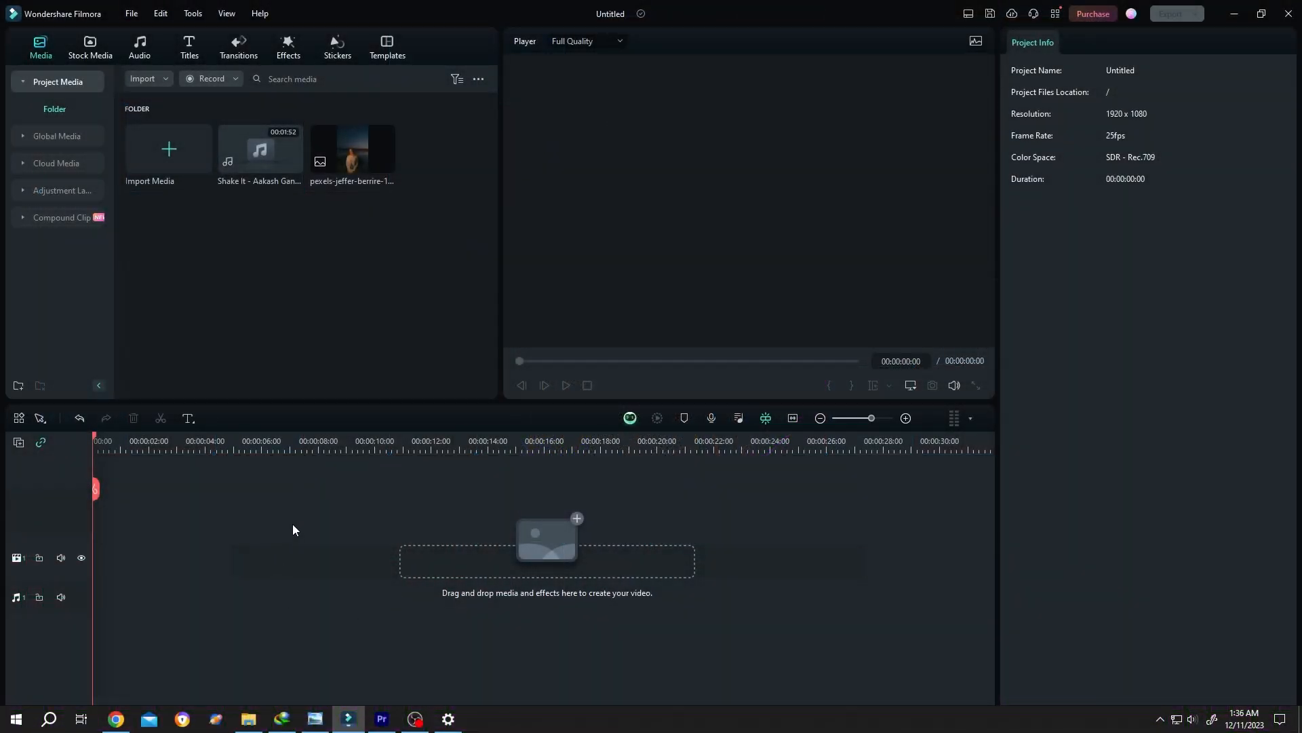
Place a Digital Background Pack clip from Technology stock media and duplicate it into four 20-second copies
left_click(89, 48)
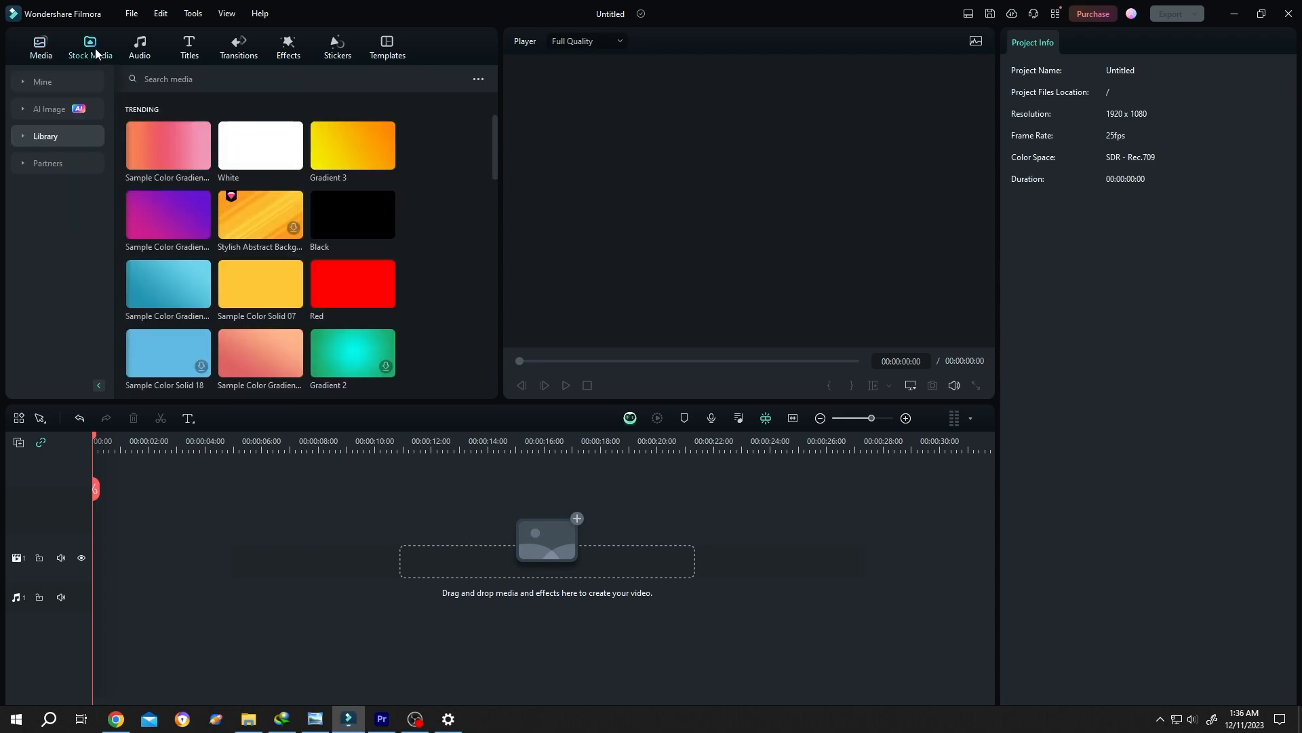
left_click(89, 47)
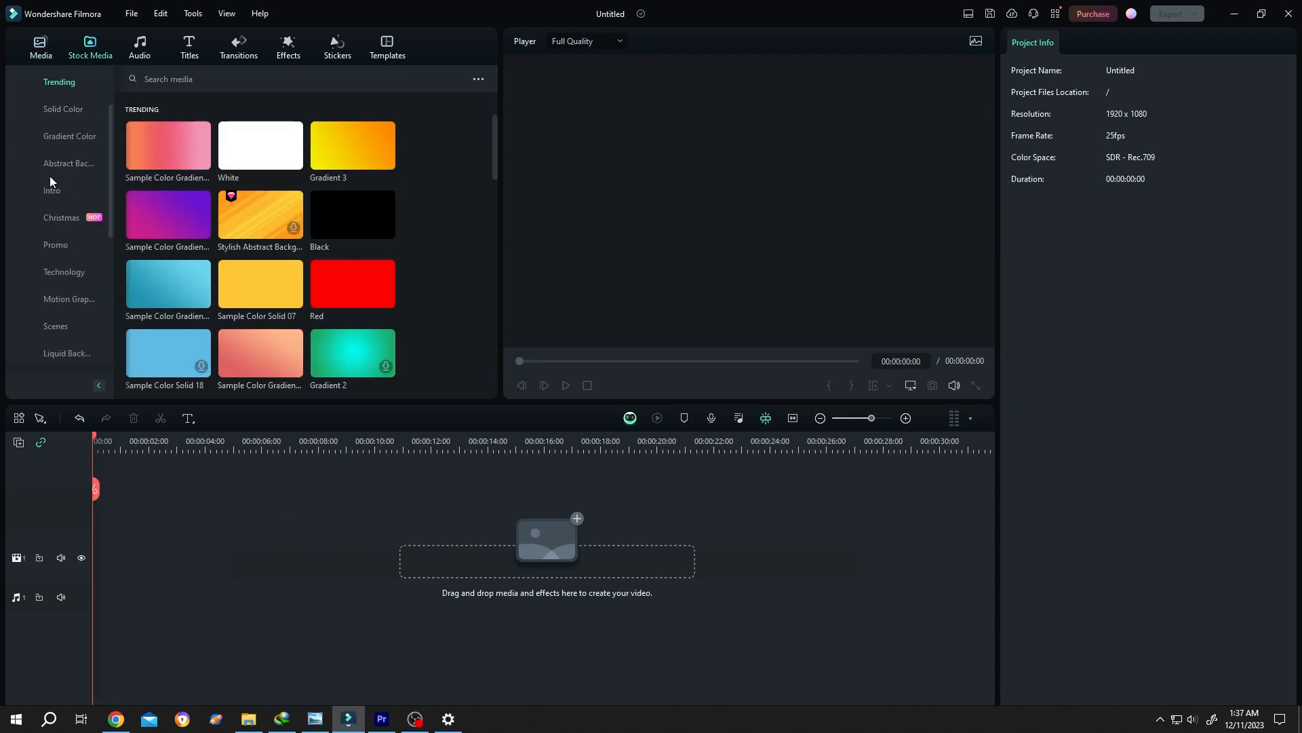
left_click(64, 271)
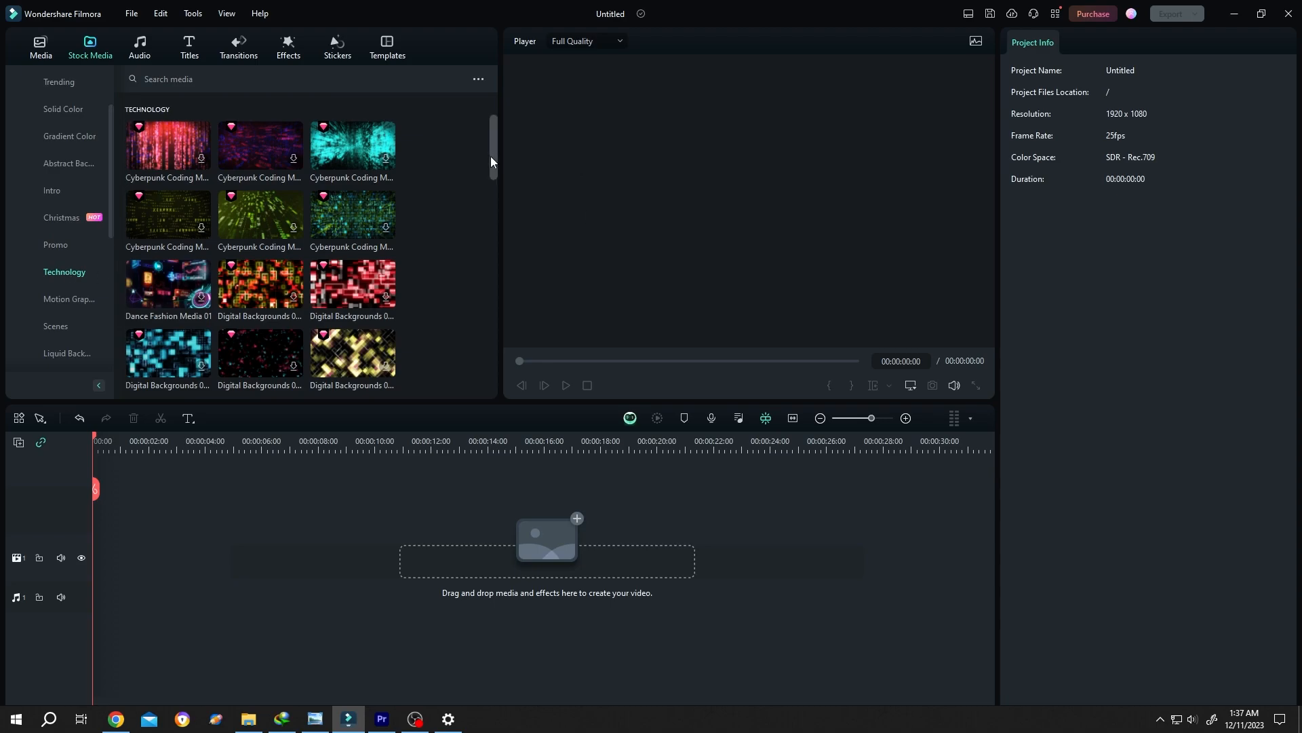
scroll("down", 3)
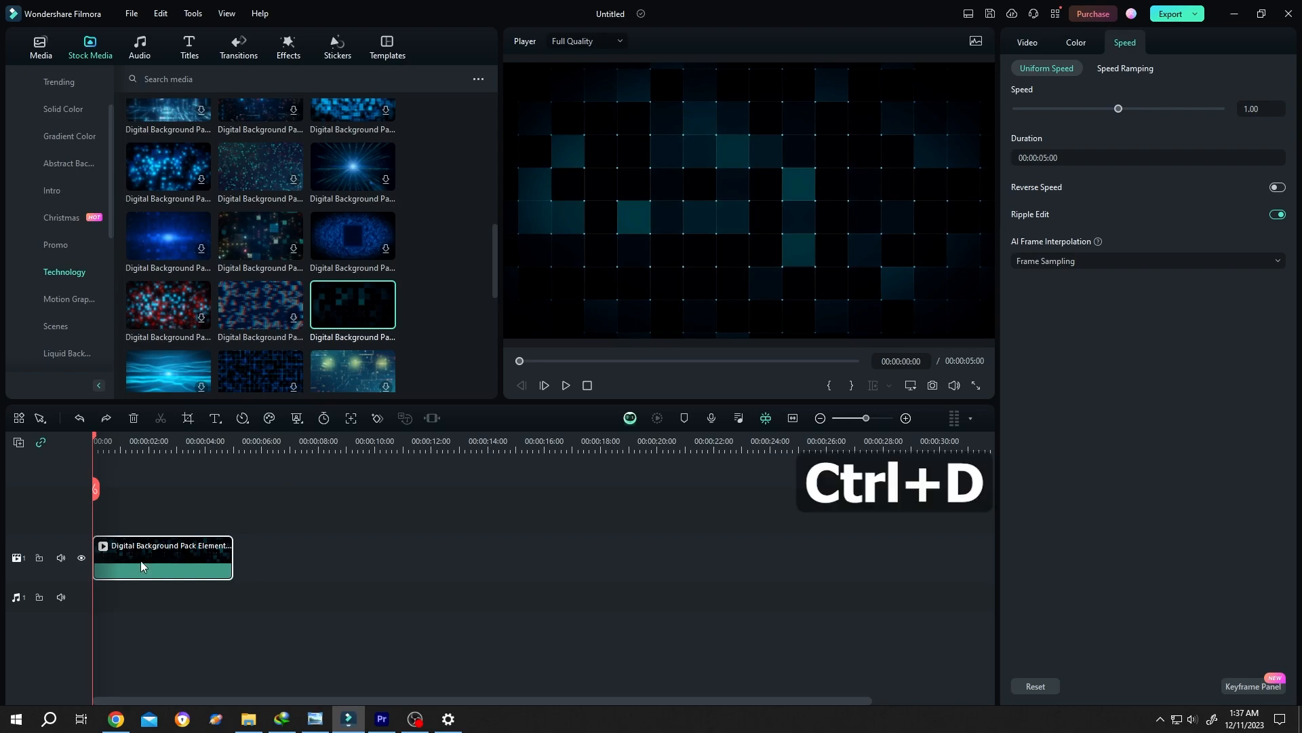
key("ctrl+d")
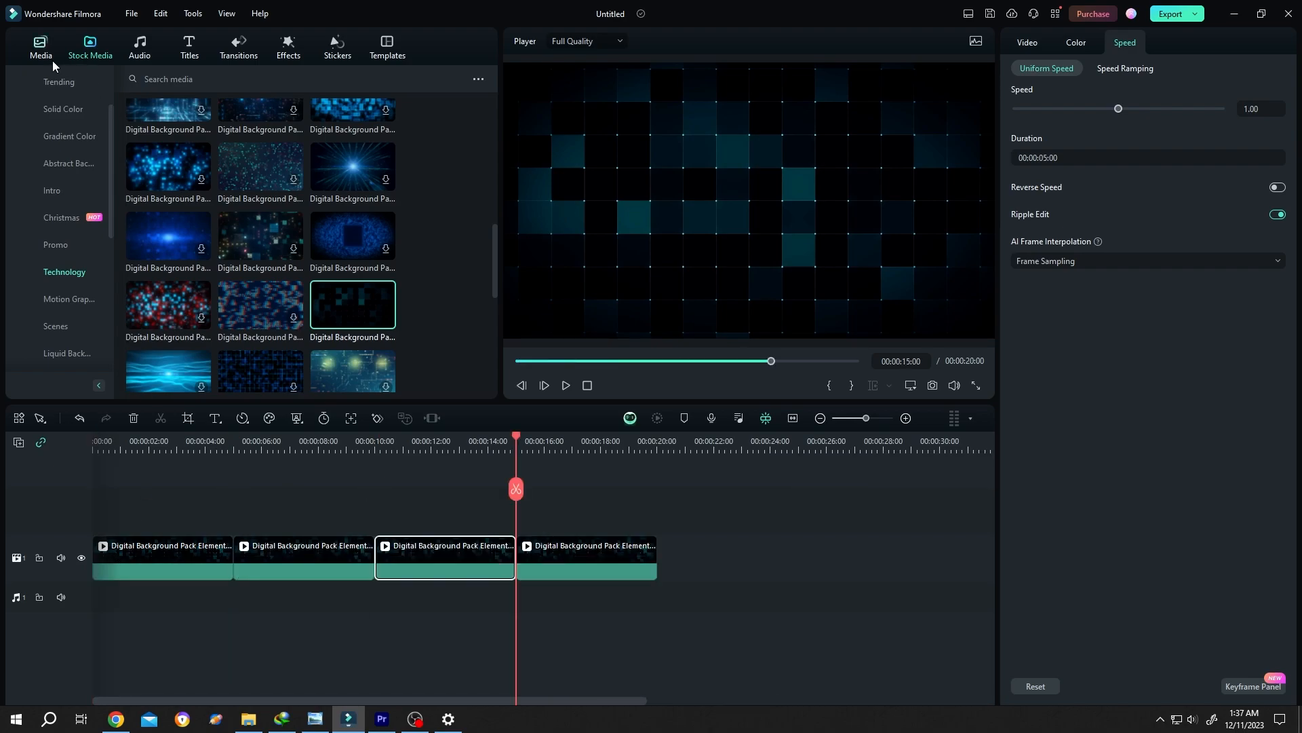
Add the artist photo above the background, stretch it across the song, and scale to about 125%
left_click(40, 47)
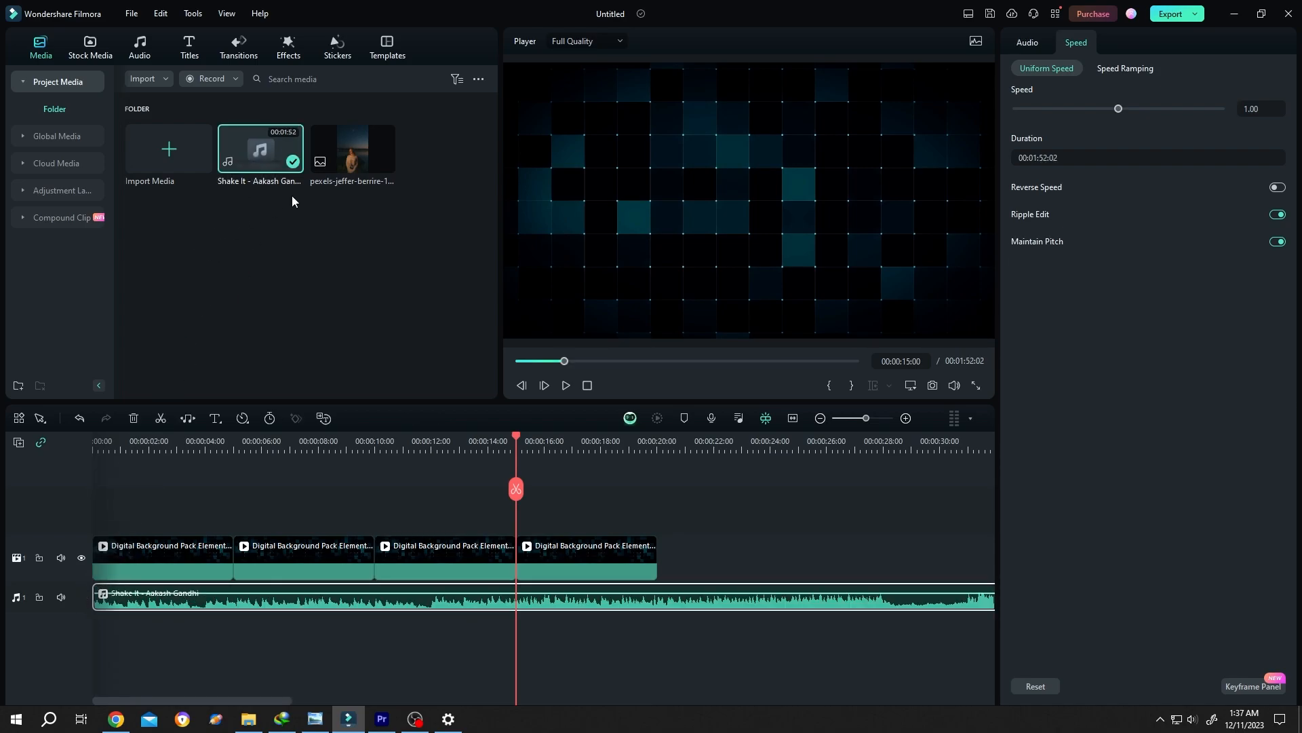
left_click_drag(352, 150, 163, 523)
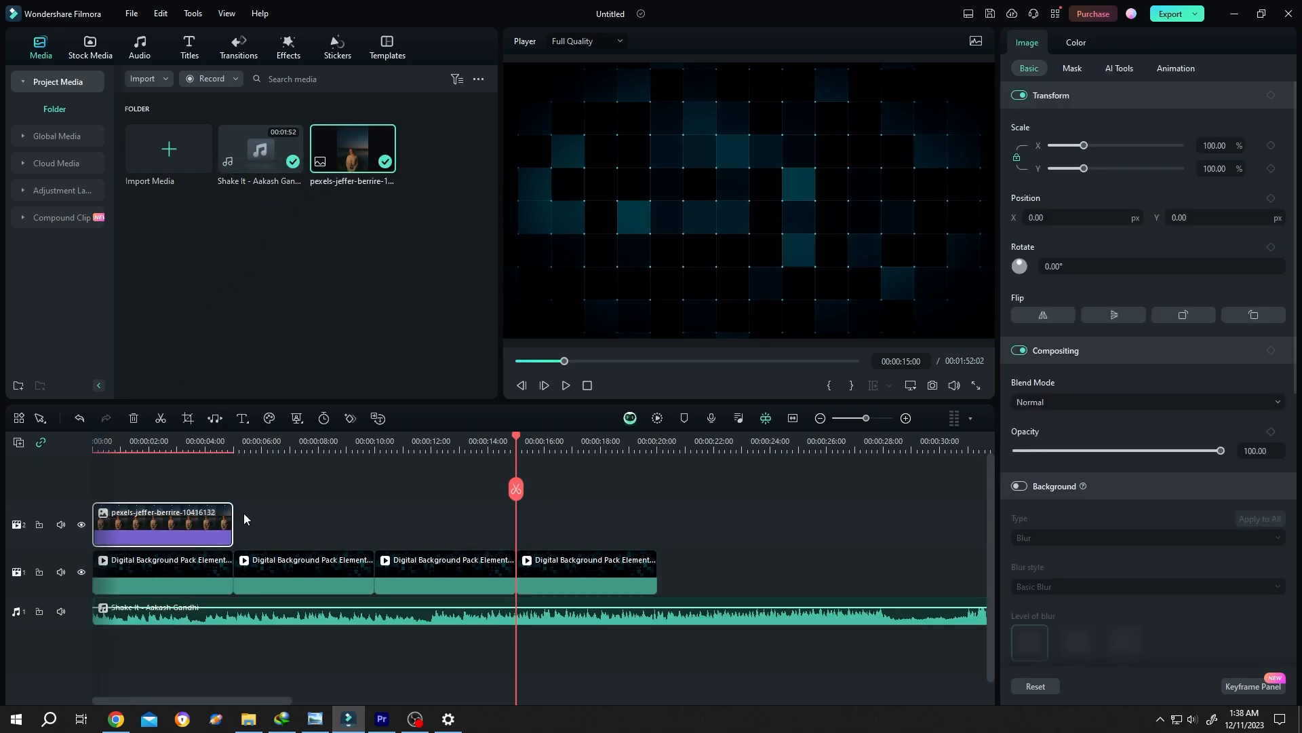
left_click_drag(233, 523, 921, 523)
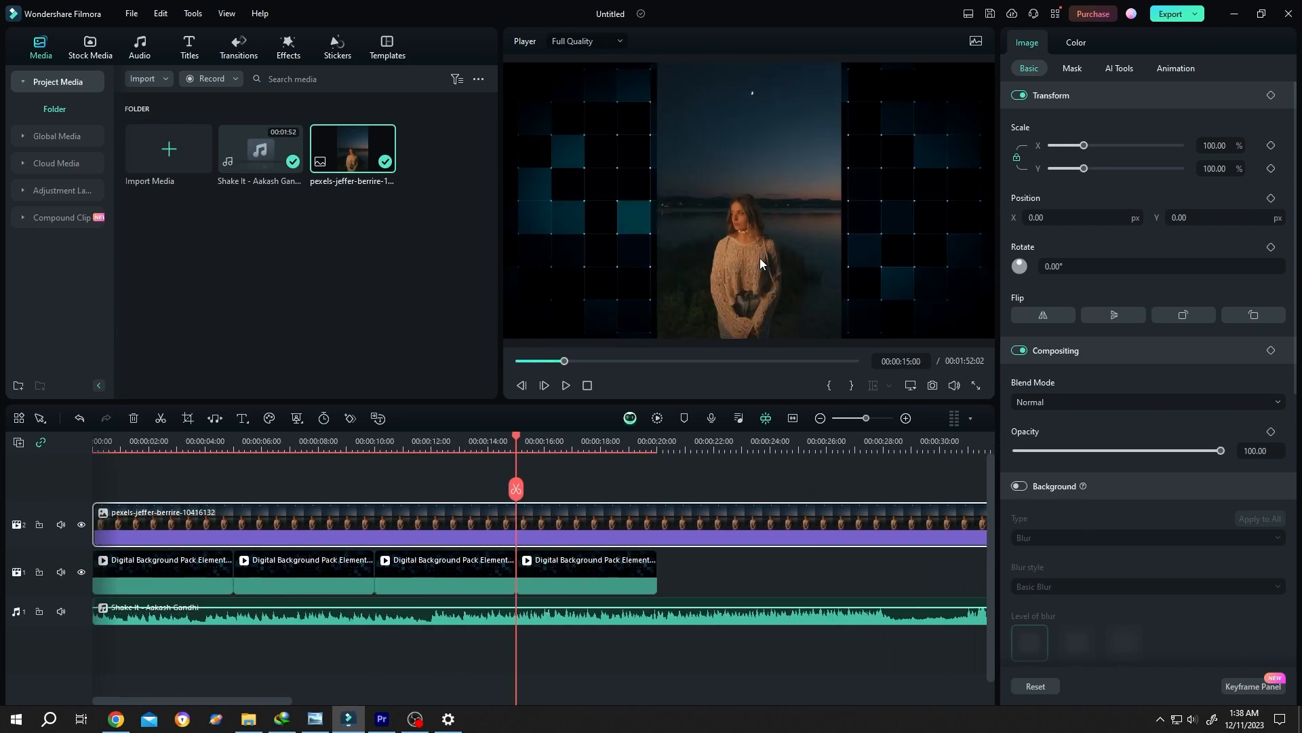
left_click_drag(1083, 168, 1090, 169)
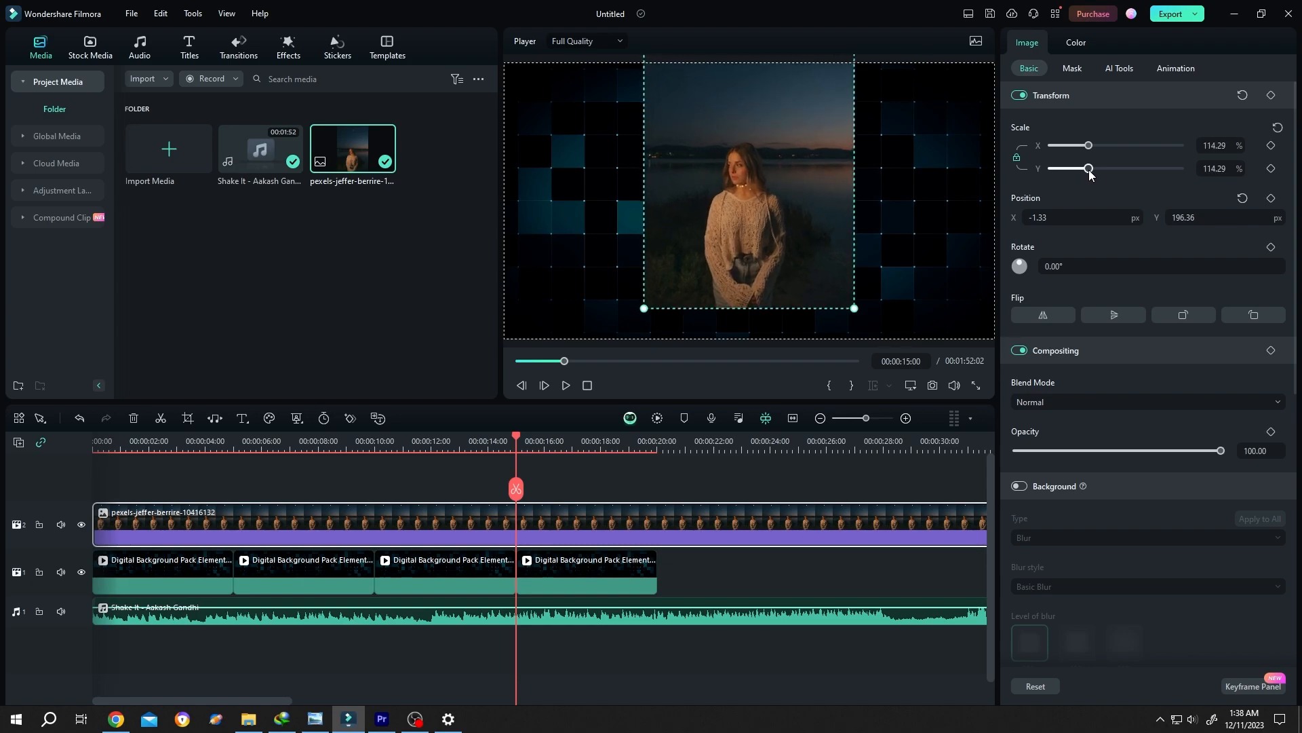
left_click_drag(1090, 168, 1094, 167)
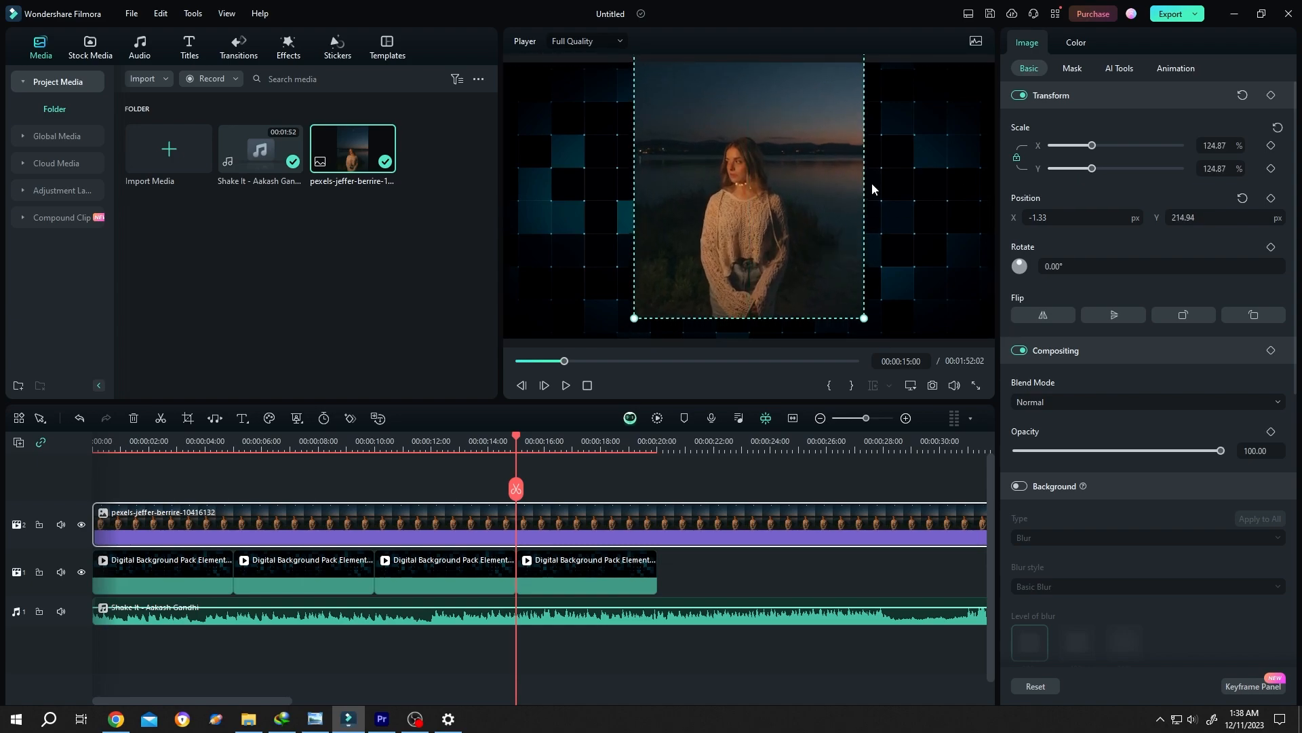
Apply a Circle mask to the photo with height 50, scale 41.74 and position Y -102
left_click(1072, 68)
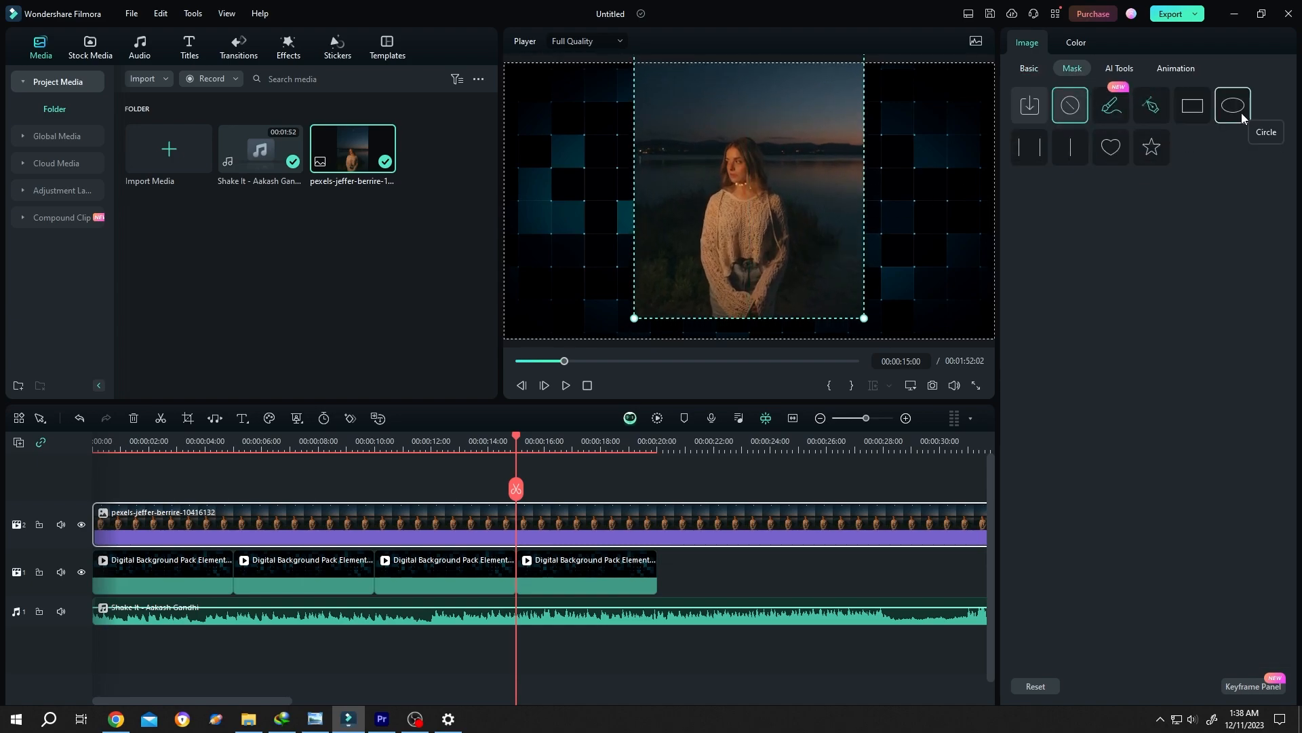
left_click(1233, 105)
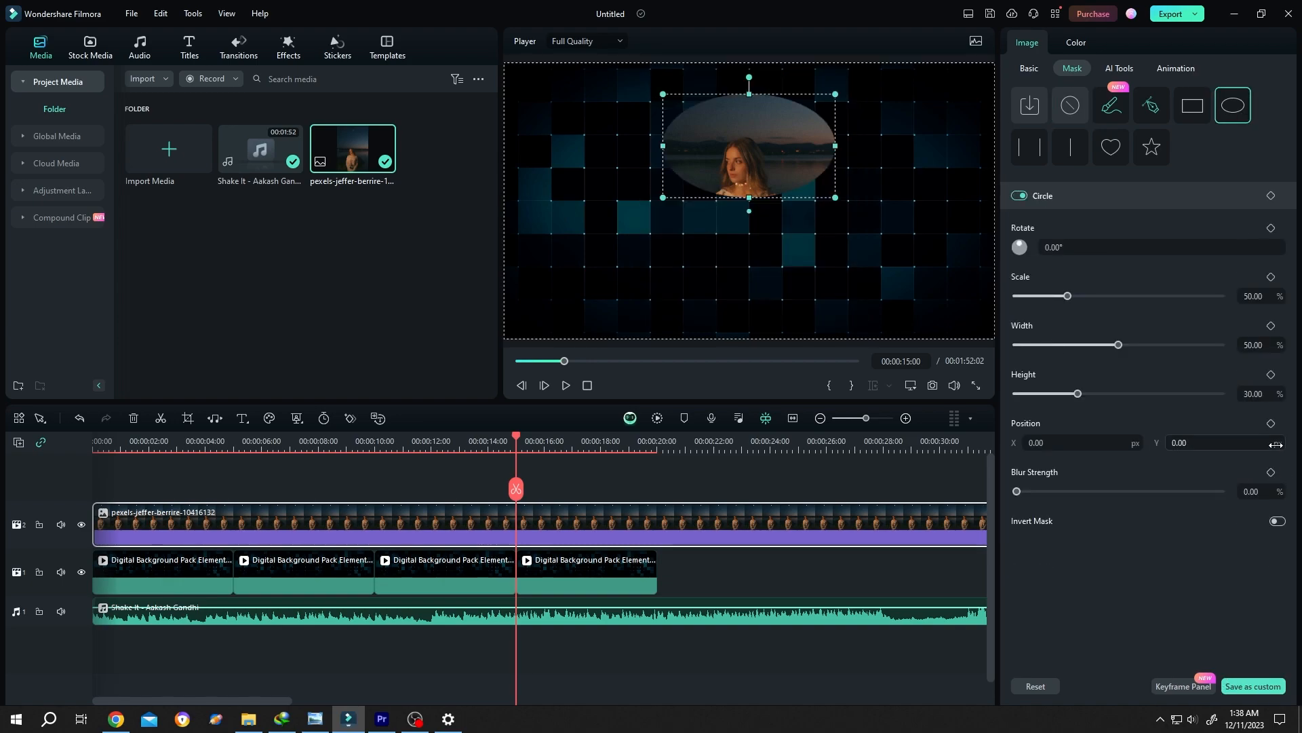
left_click(1258, 393)
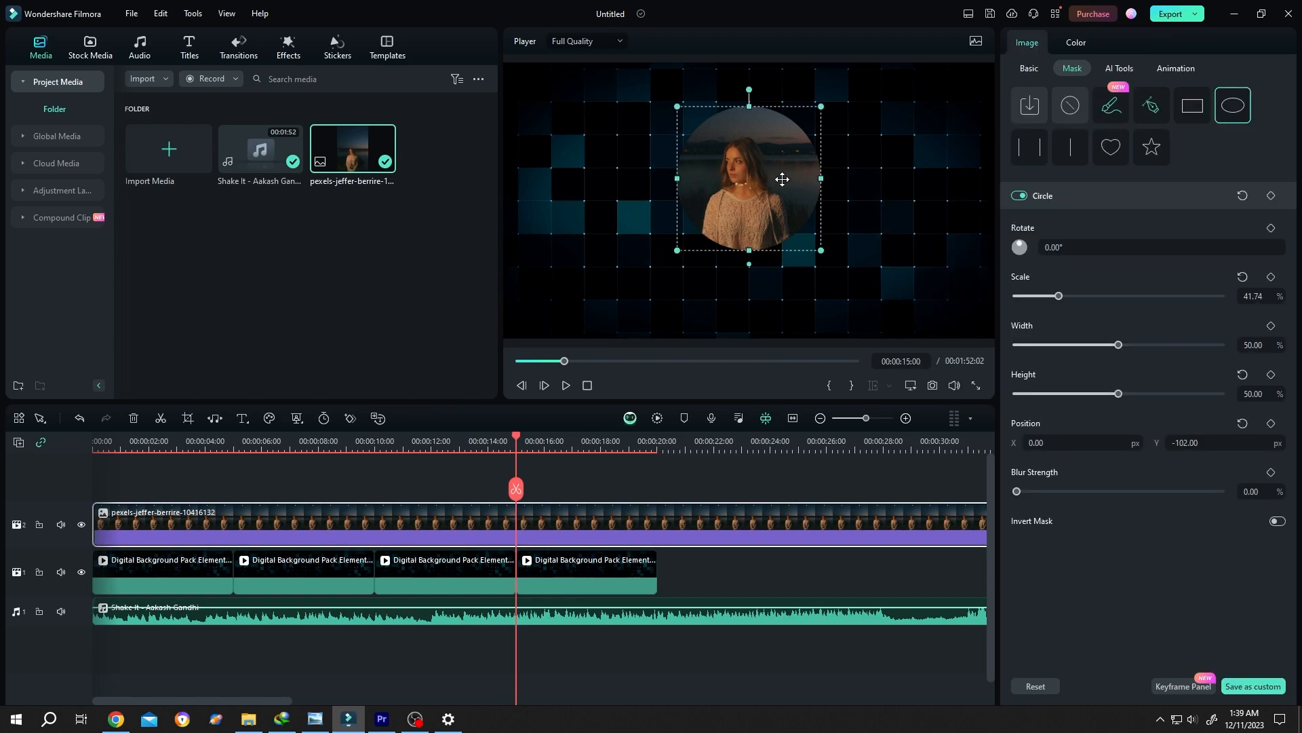
left_click(287, 46)
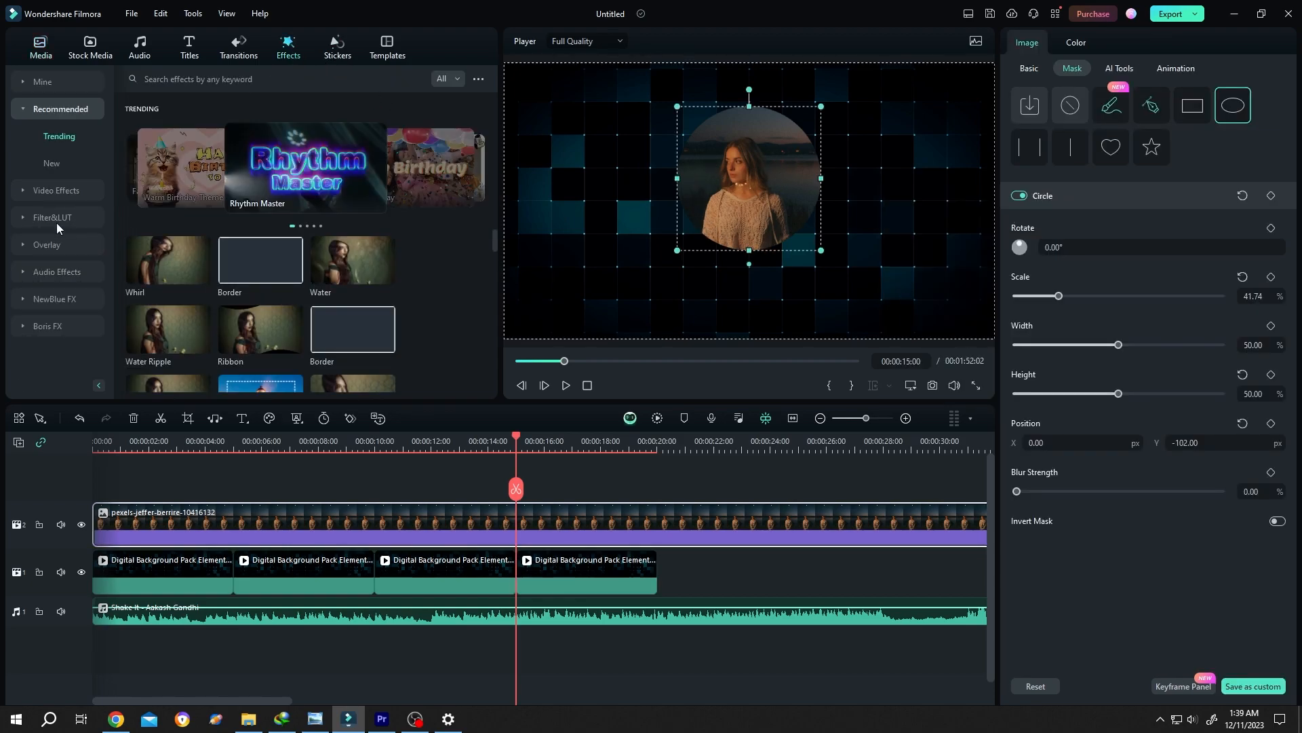
Add the Iridescent Circle 3 audio visualizer on a track above the photo
left_click(56, 218)
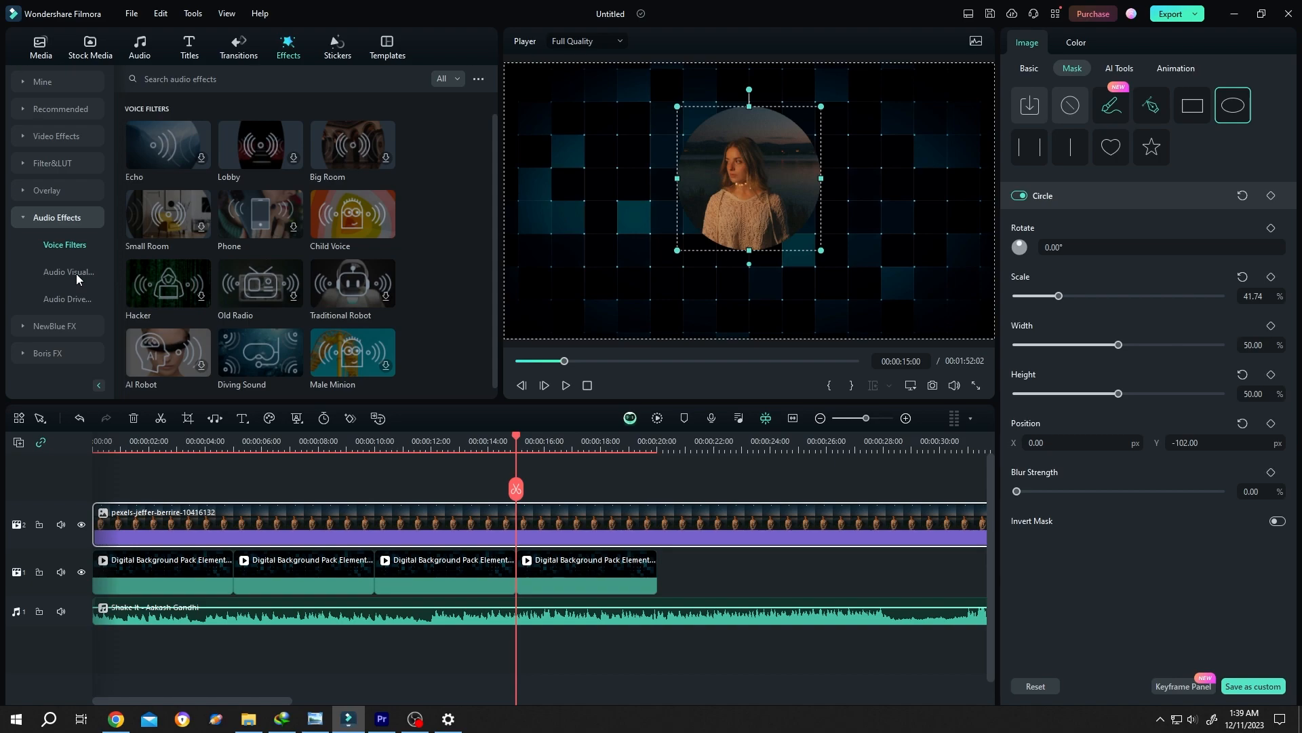
left_click(69, 272)
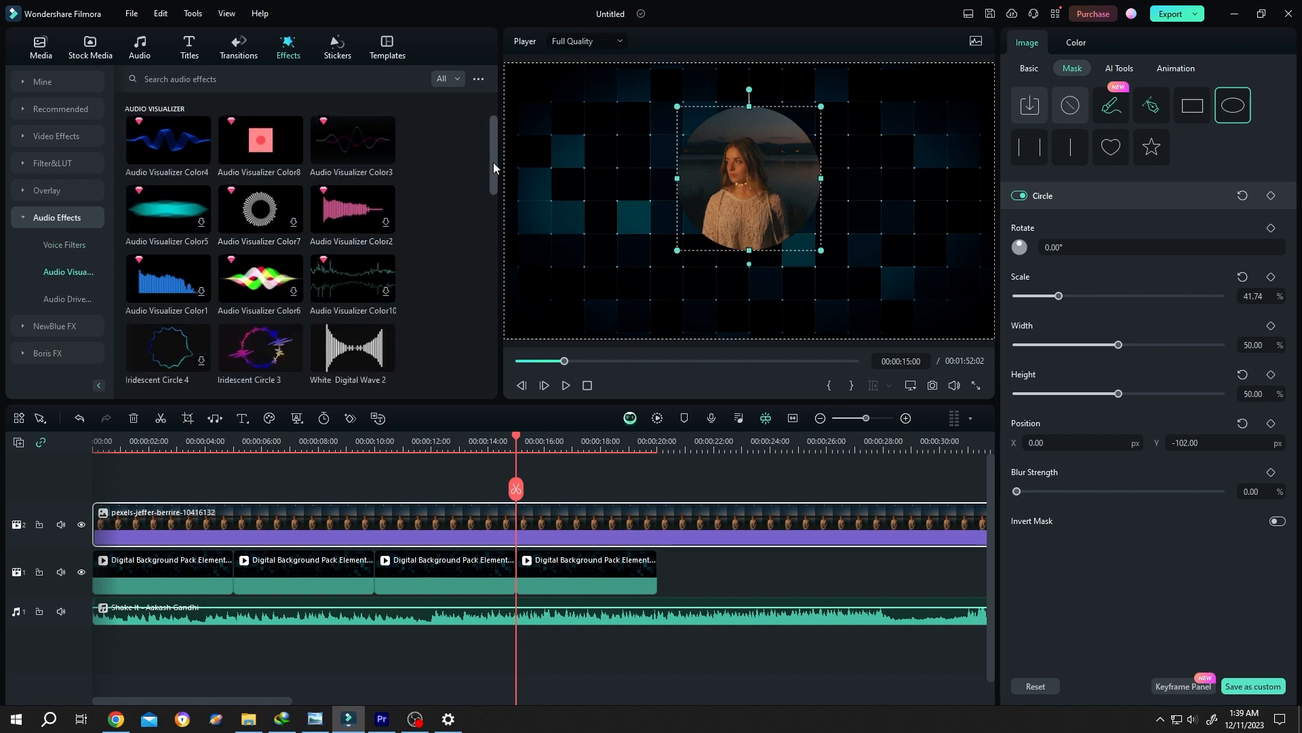
scroll("down", 3)
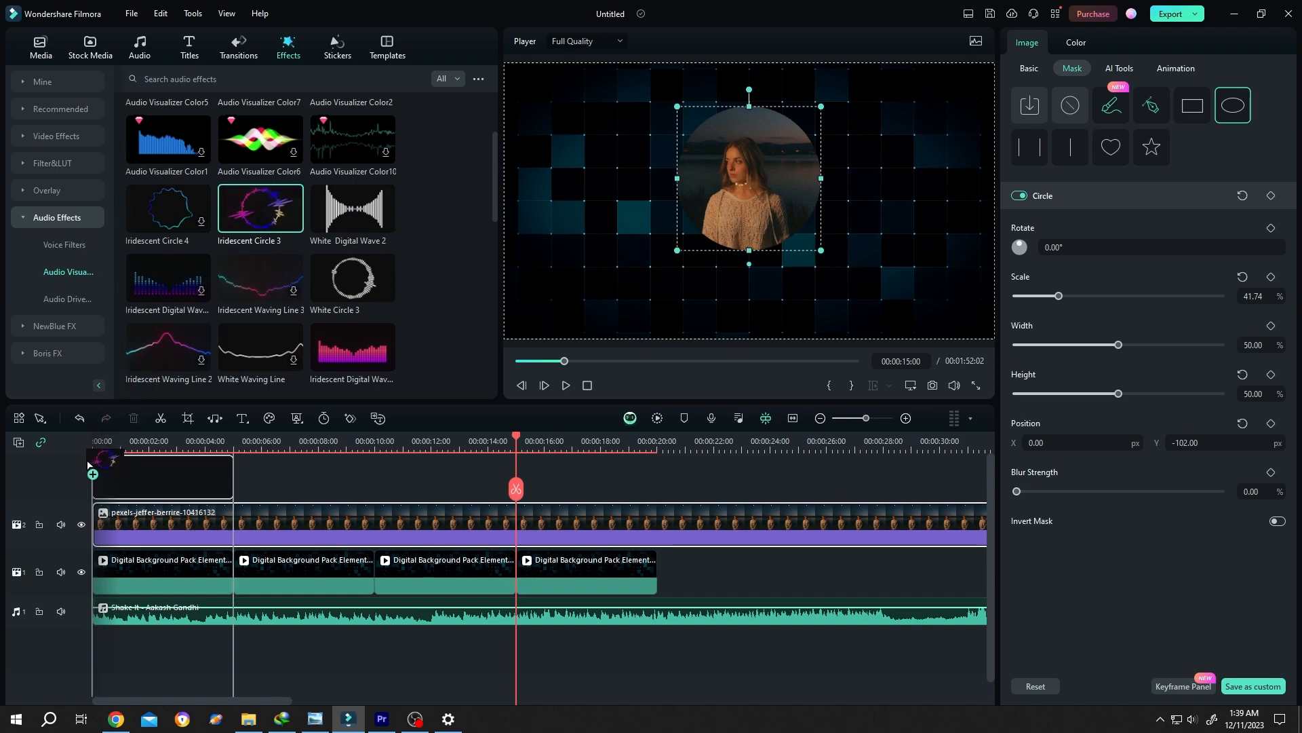
left_click_drag(260, 208, 486, 511)
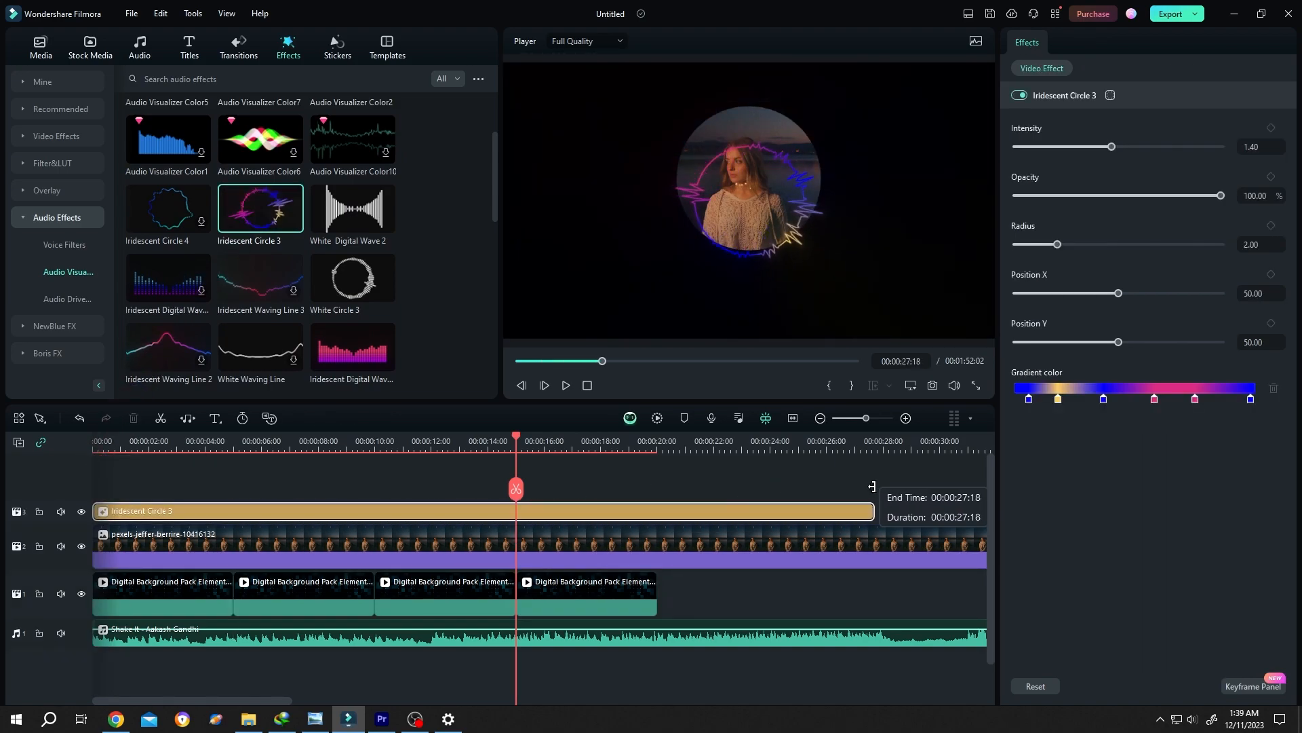
Centre the visualizer ring on the portrait and enlarge it to a radius of about 2.6
left_click_drag(1117, 292, 1113, 293)
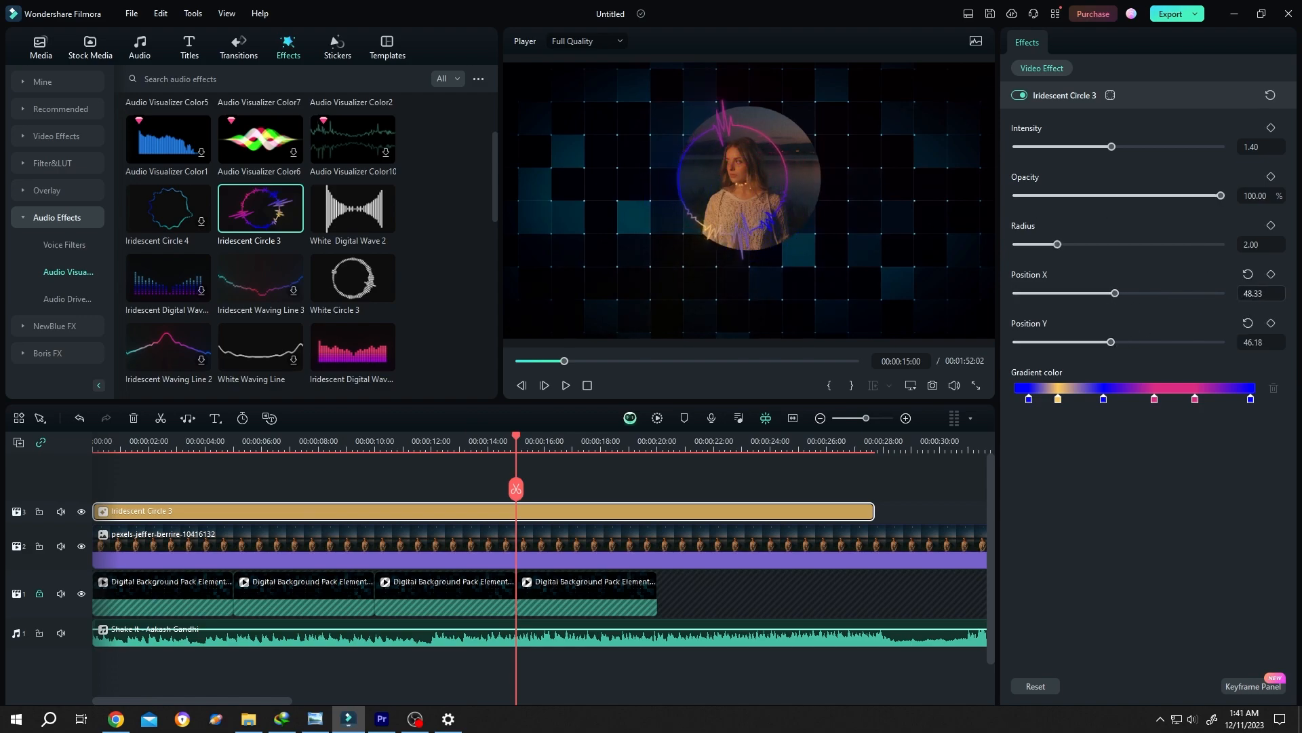
left_click_drag(1058, 243, 1063, 243)
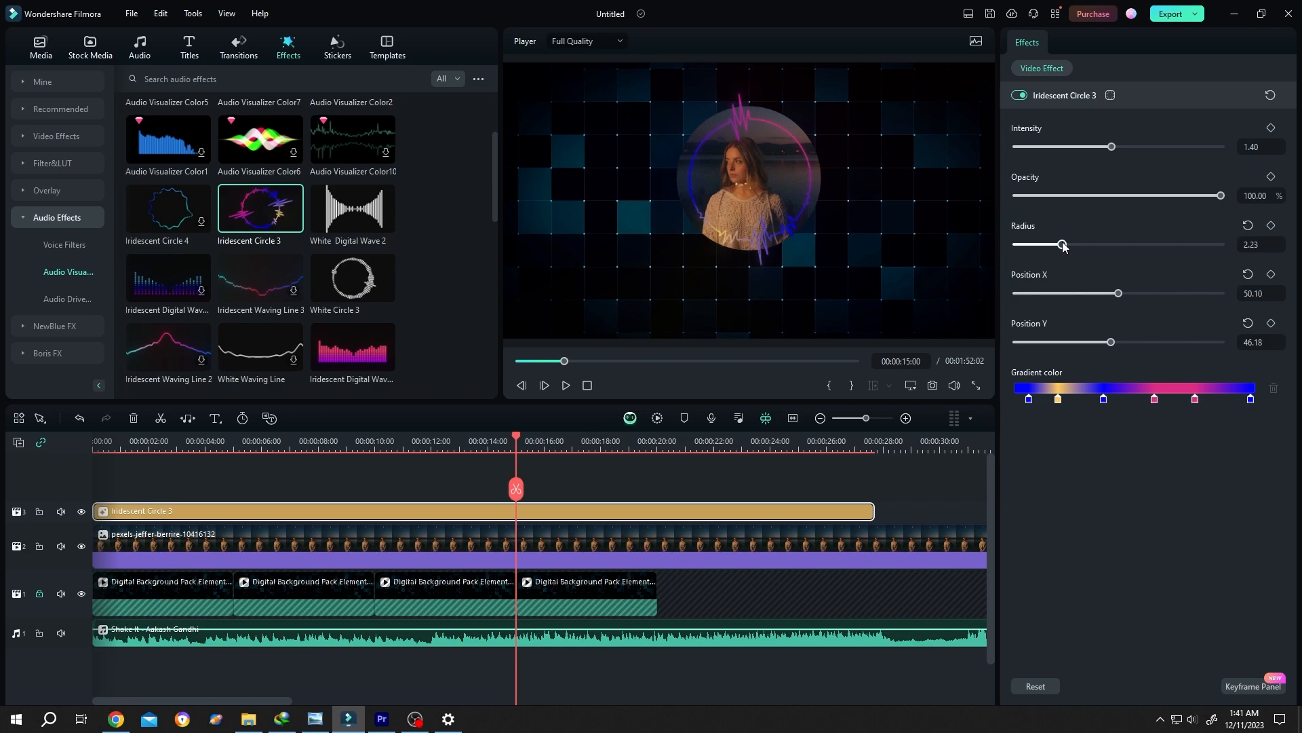
left_click_drag(1061, 244, 1070, 244)
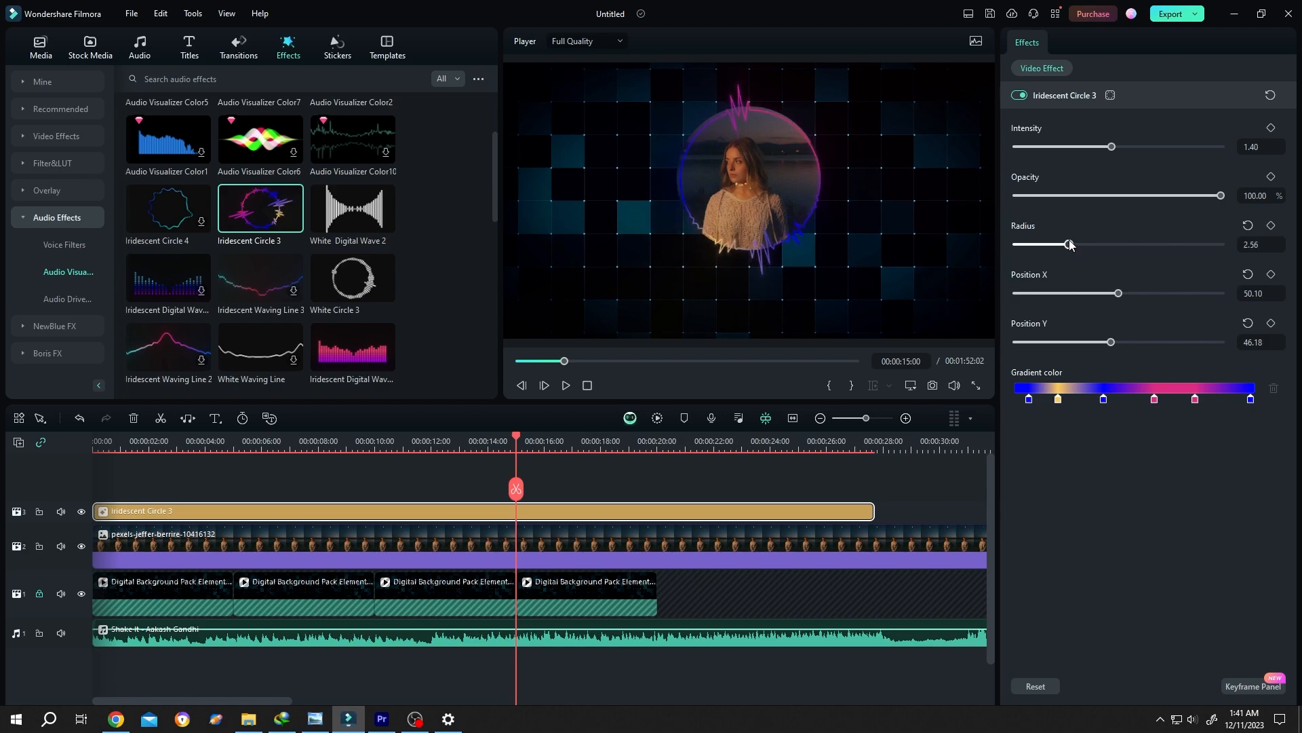
left_click_drag(1068, 244, 1070, 244)
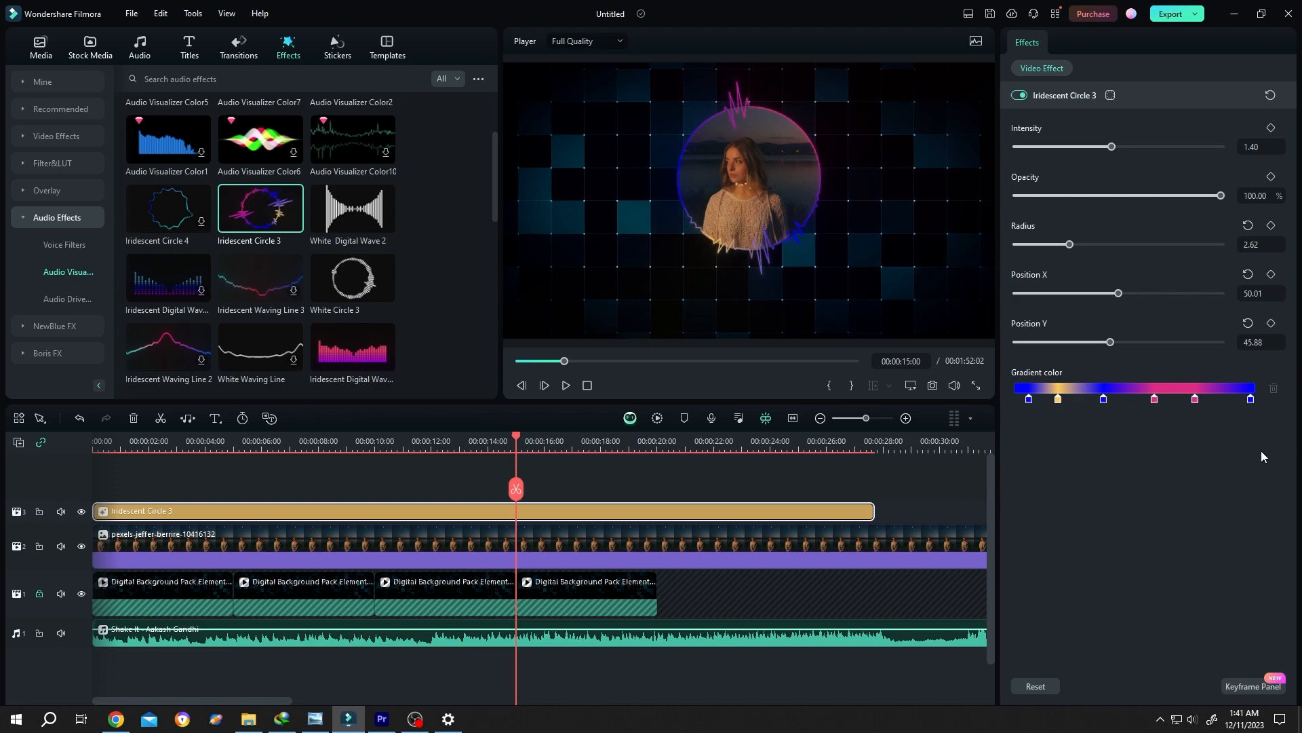
Add yellow to the visualizer gradient, raise intensity to about 2.5, and blur the portrait mask 12%
left_click(1194, 399)
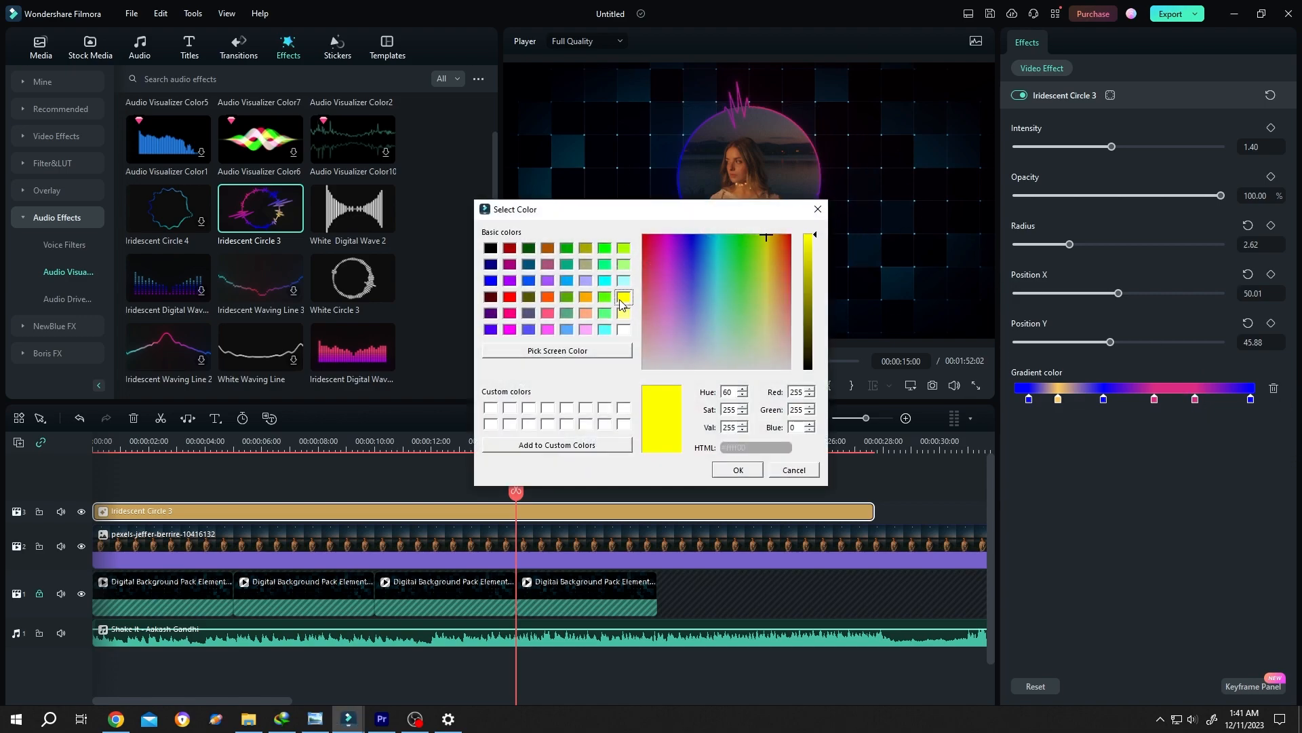
left_click(737, 469)
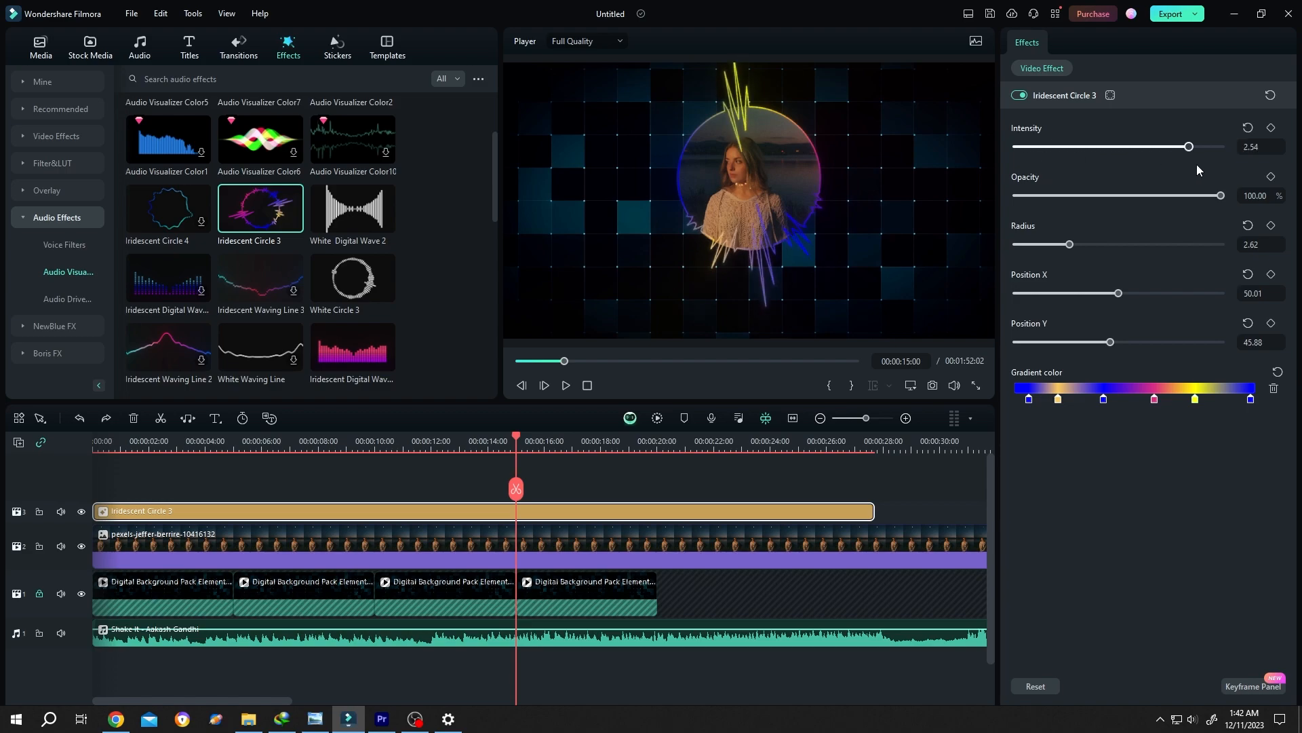
left_click_drag(1190, 147, 1103, 146)
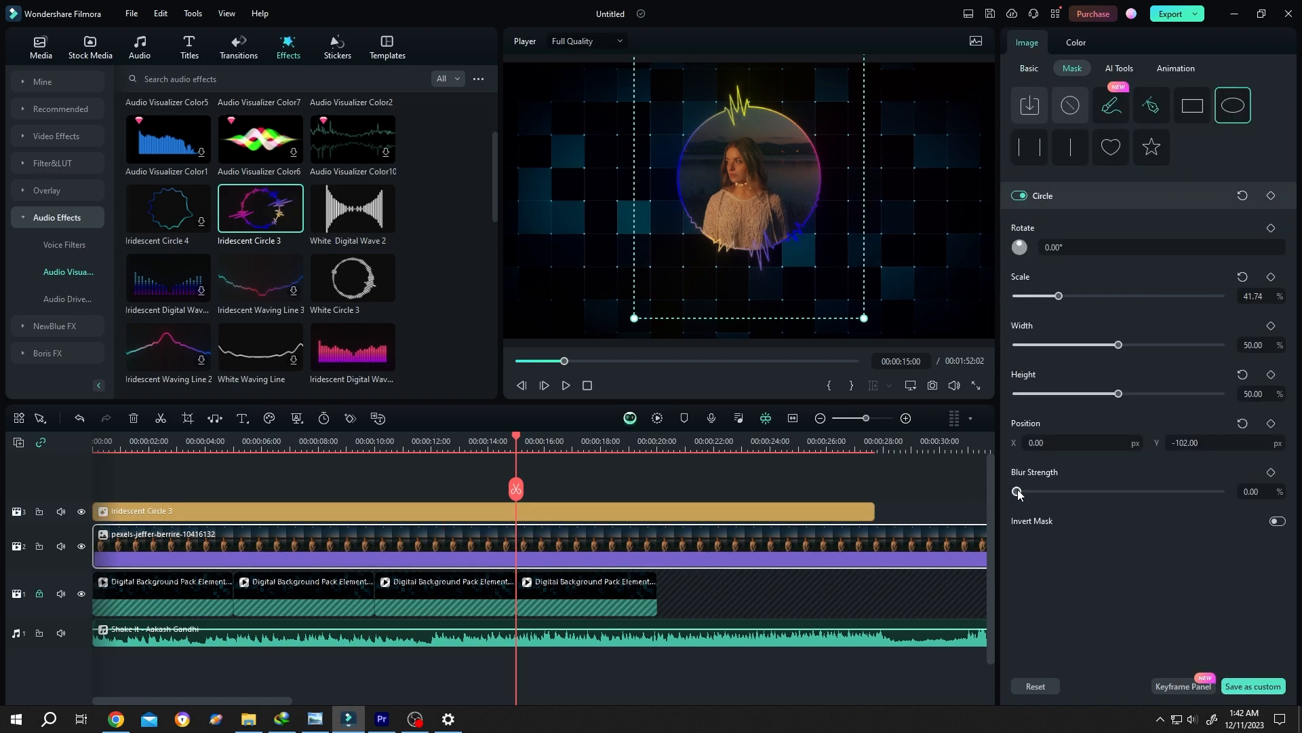
left_click_drag(1016, 491, 1040, 491)
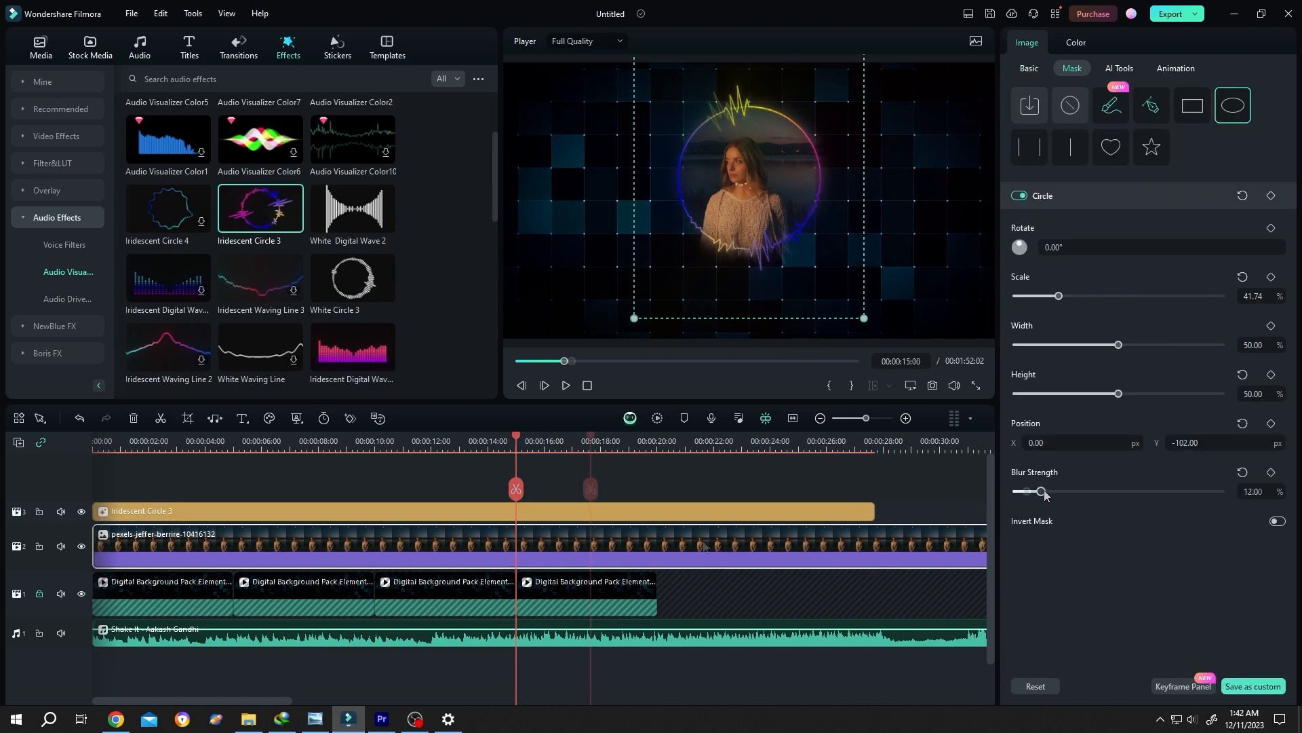